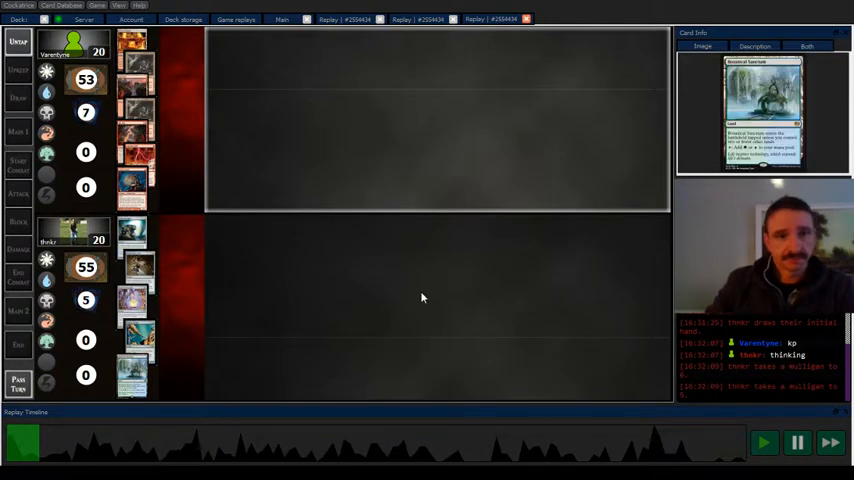
Step: Start replay playback so game 2's opening turns run to life totals 19 and 16
click(798, 442)
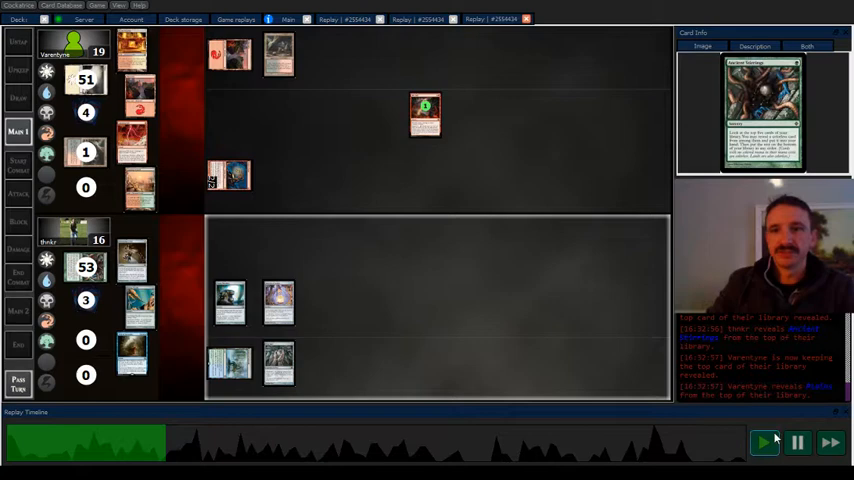
Step: Play and pause through the attacking turns until life totals reach 18 and 11
click(796, 444)
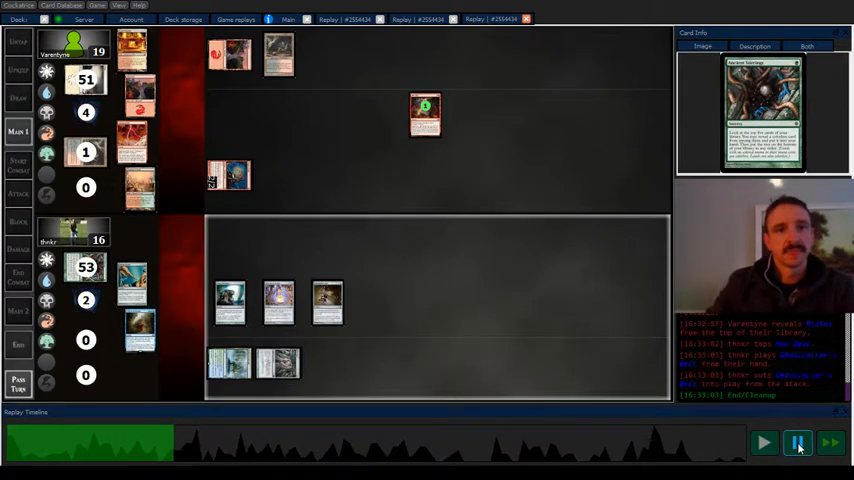
click(796, 442)
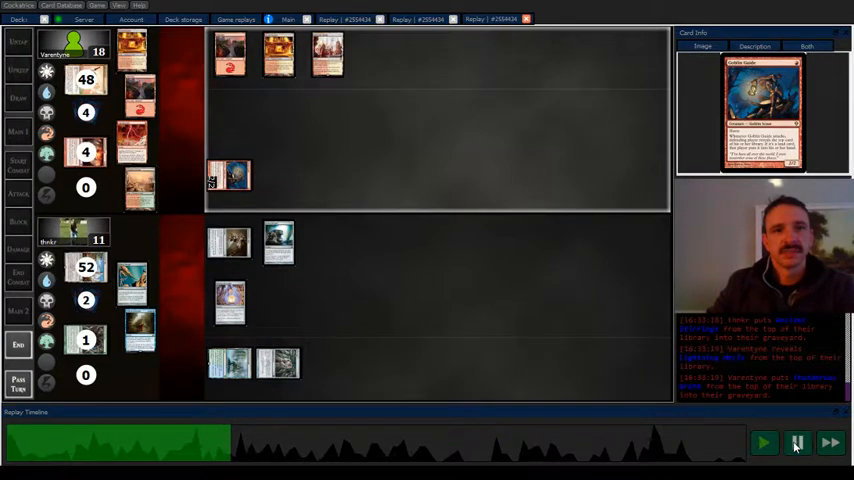
click(796, 442)
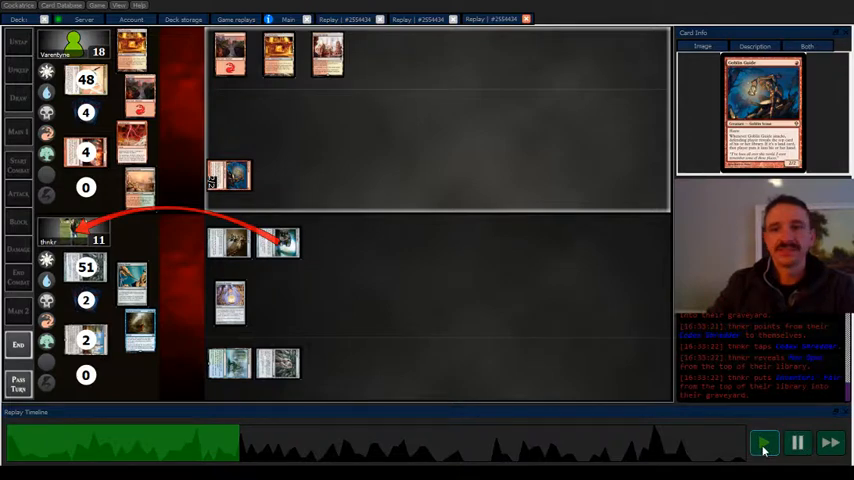
click(764, 442)
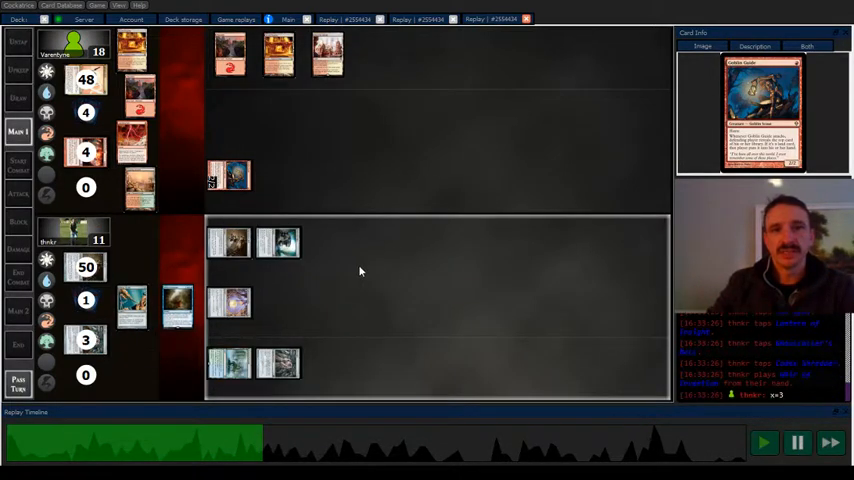
mouse_move(176, 308)
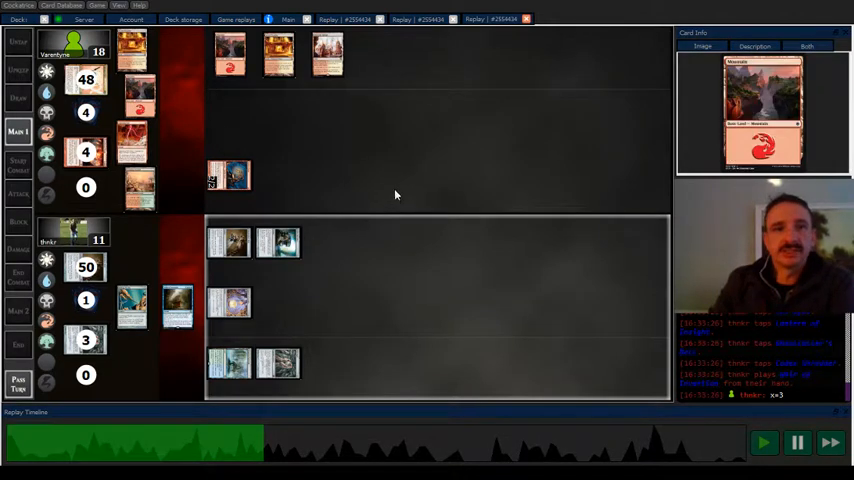
click(798, 442)
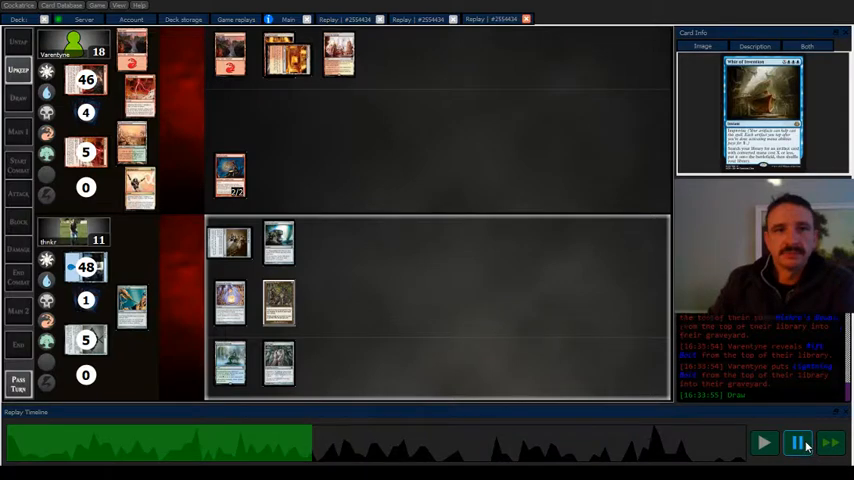
Step: Advance the replay turn by turn until the lower player drops to 2 life against 18
click(764, 442)
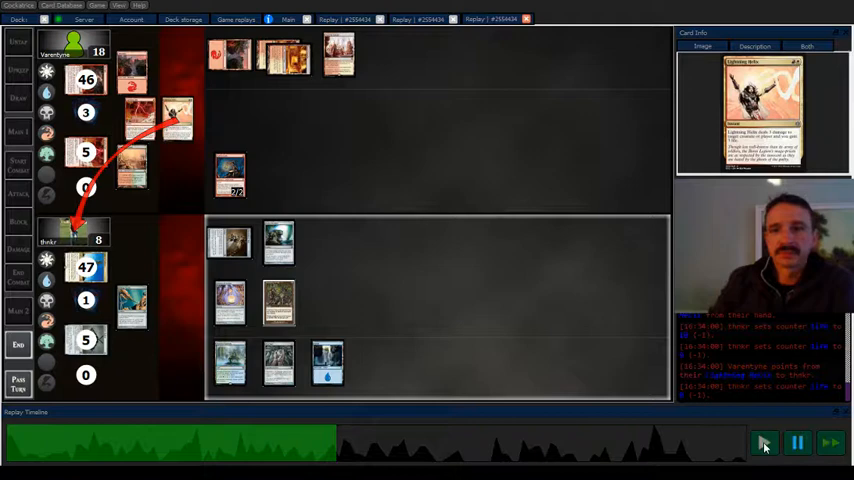
click(796, 442)
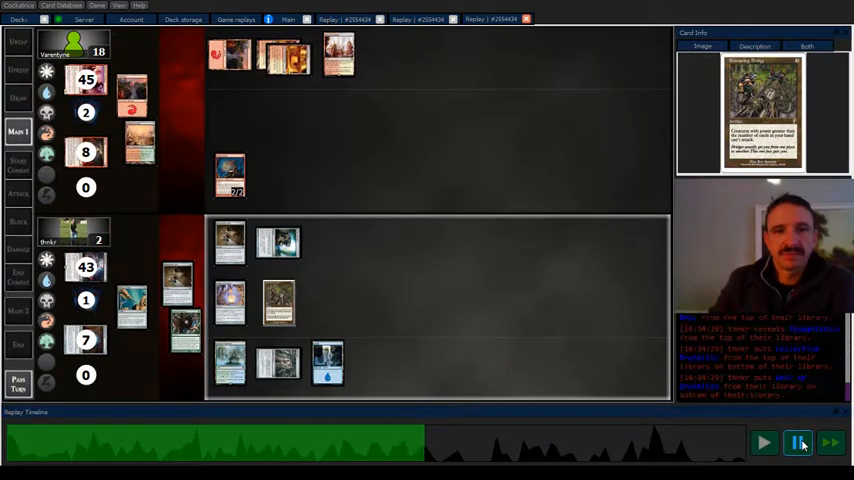
click(764, 442)
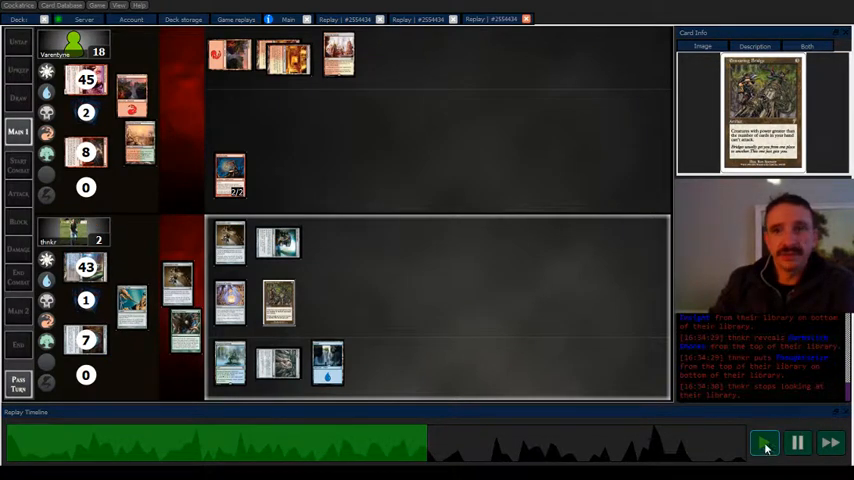
click(764, 442)
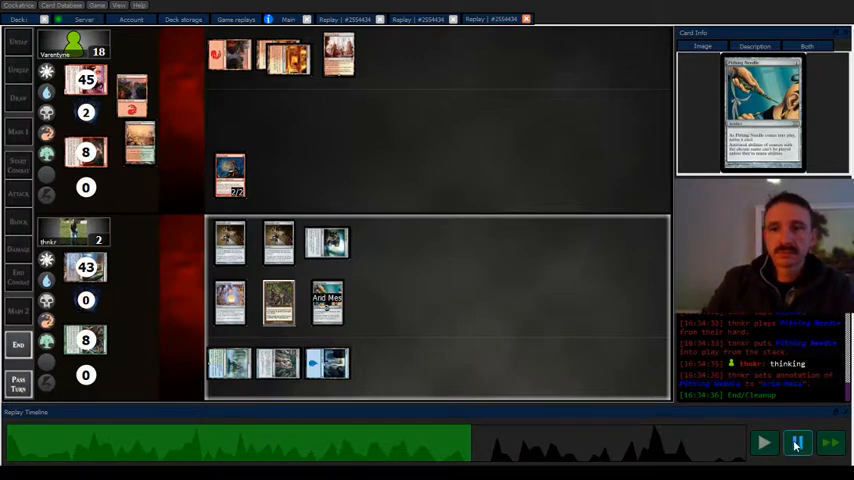
Step: Run the replay until a player's single-card hand is revealed in its own window
click(796, 442)
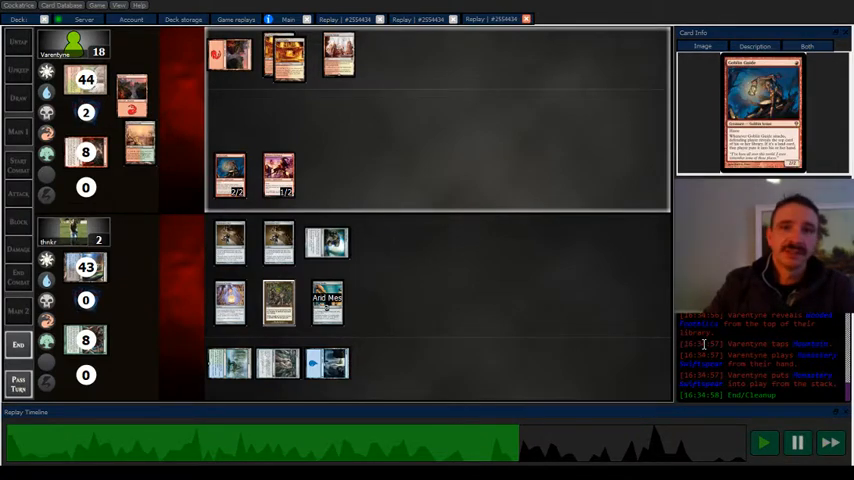
click(798, 442)
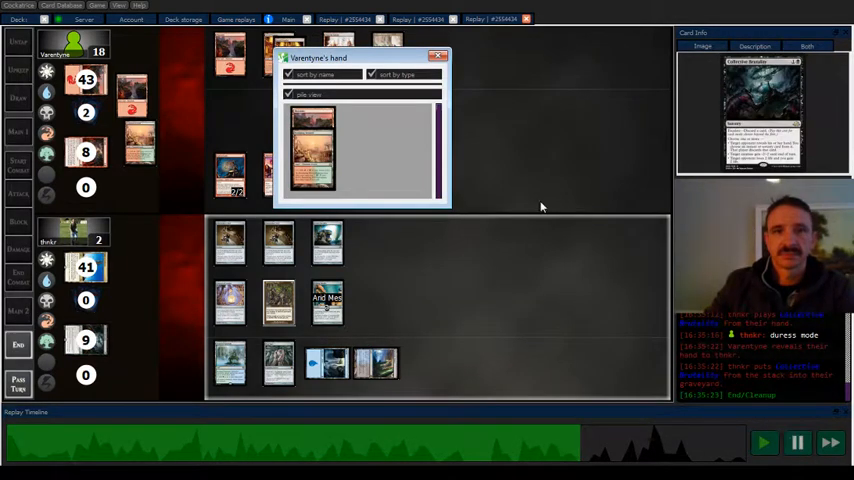
Step: View the lower player's graveyard and let game 2 end, reaching game 3 at 20–20
click(438, 56)
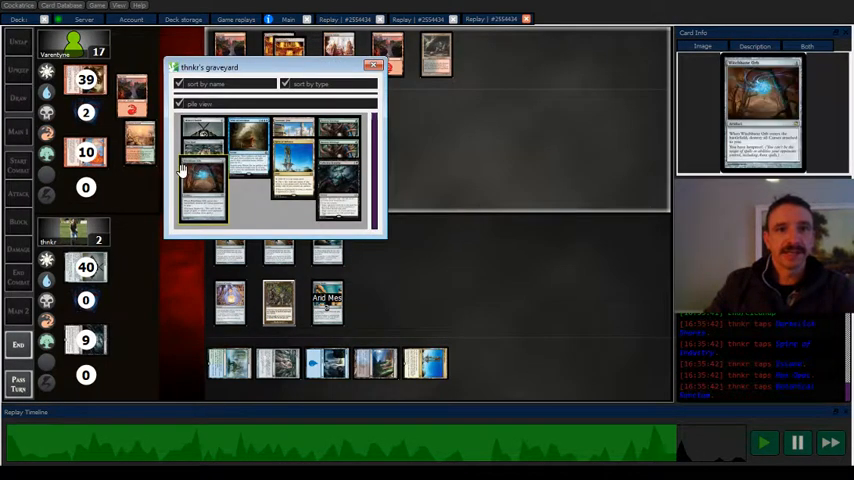
click(376, 64)
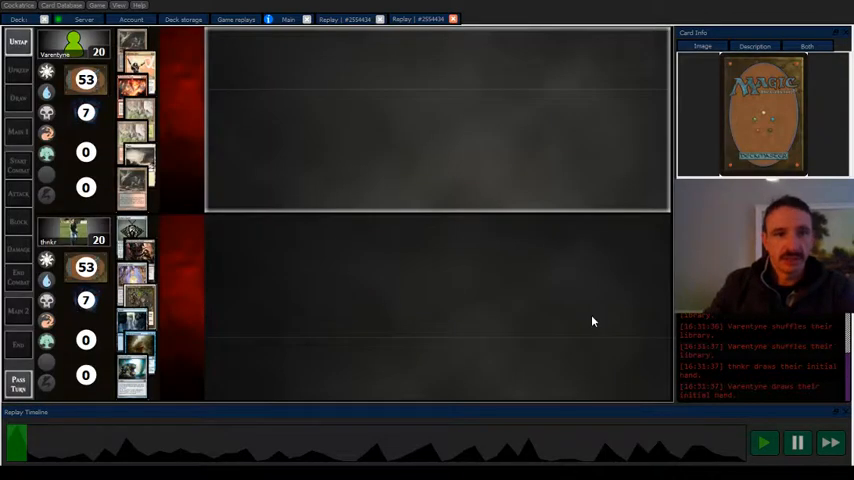
mouse_move(226, 336)
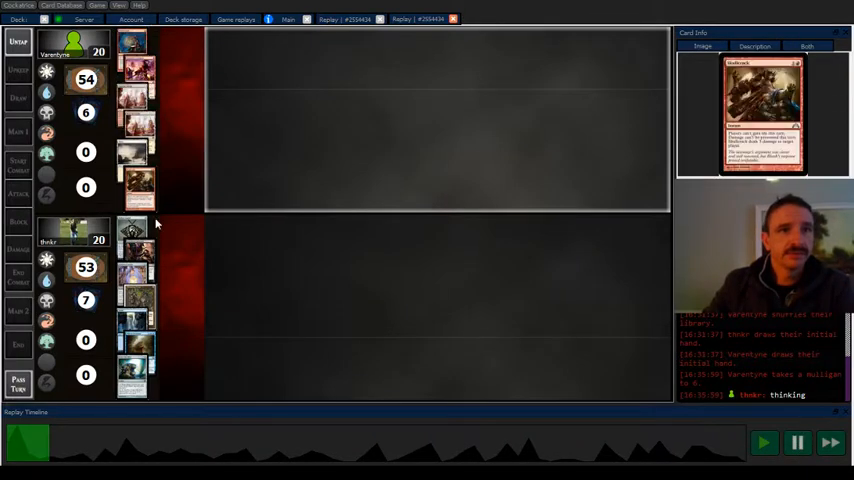
Step: Play game 3's opening until the top player's two-card hand is revealed at 16 life
click(798, 444)
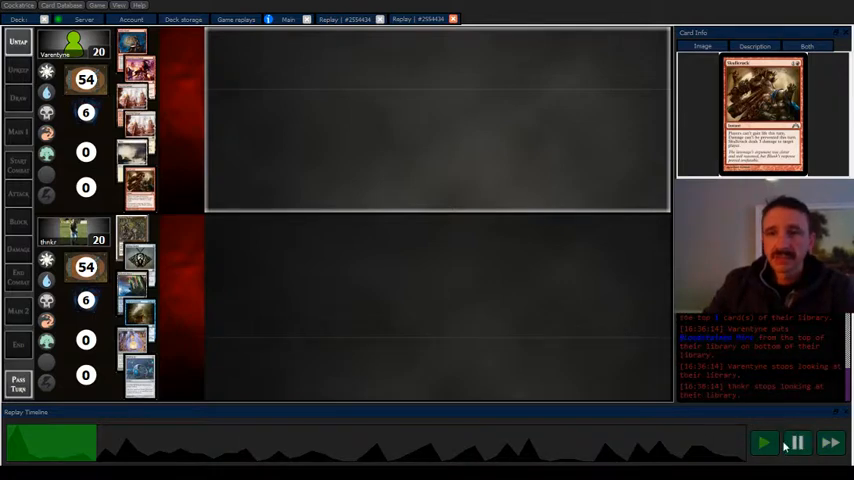
click(764, 442)
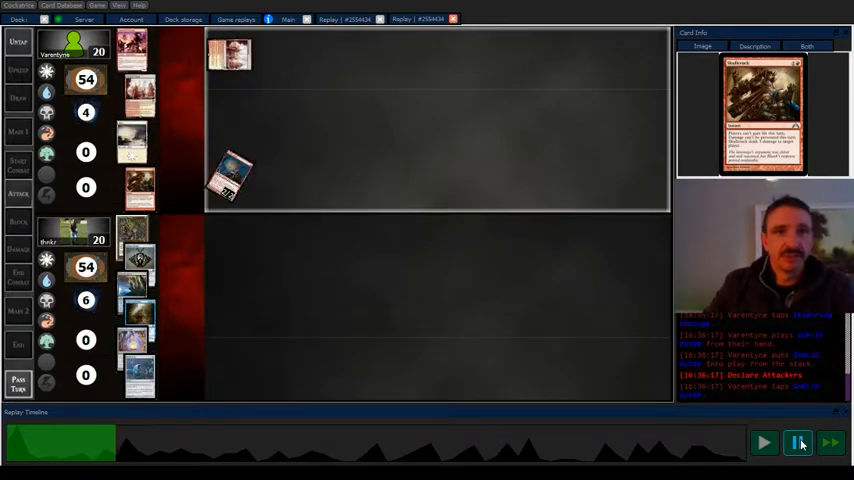
click(798, 444)
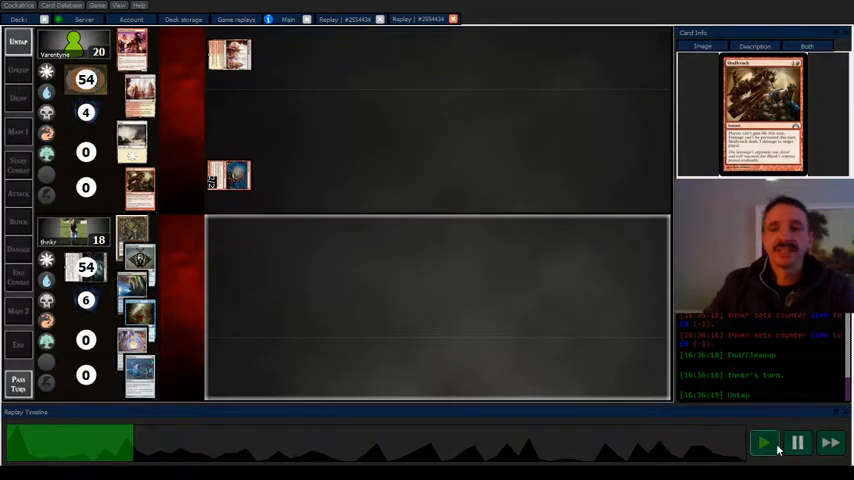
click(764, 442)
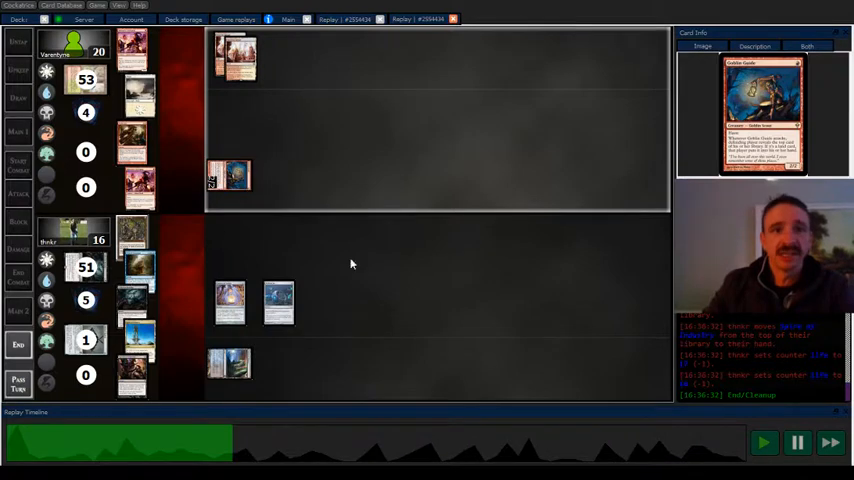
click(798, 442)
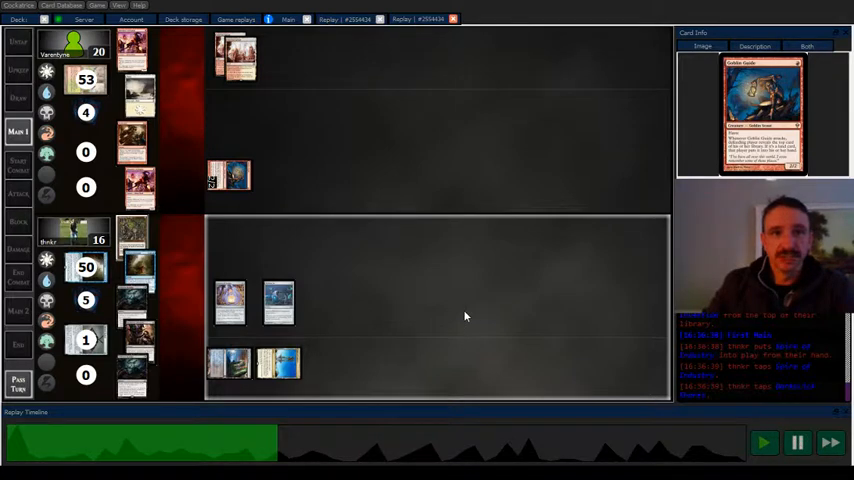
click(764, 442)
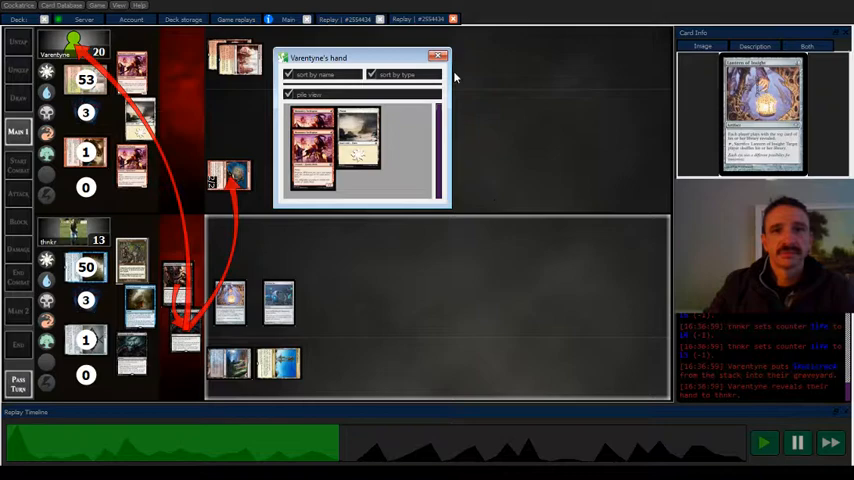
Step: Resume playback until the bottom player falls to 2 life and the game ends
click(438, 56)
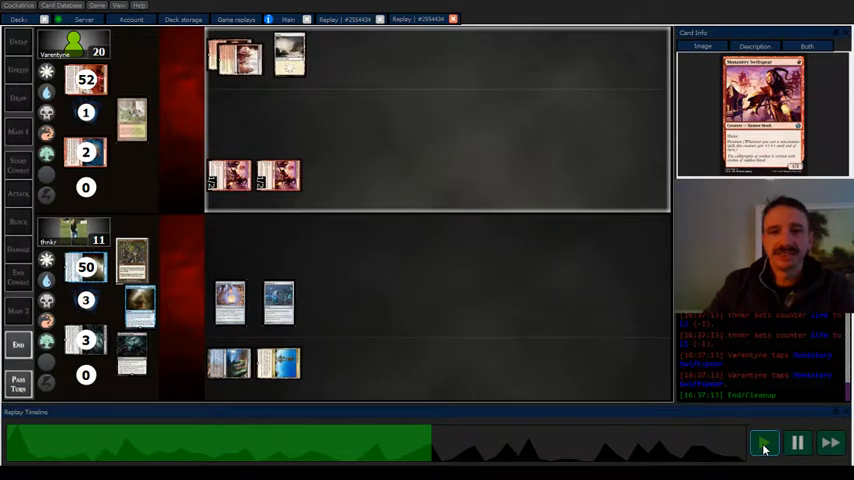
click(764, 442)
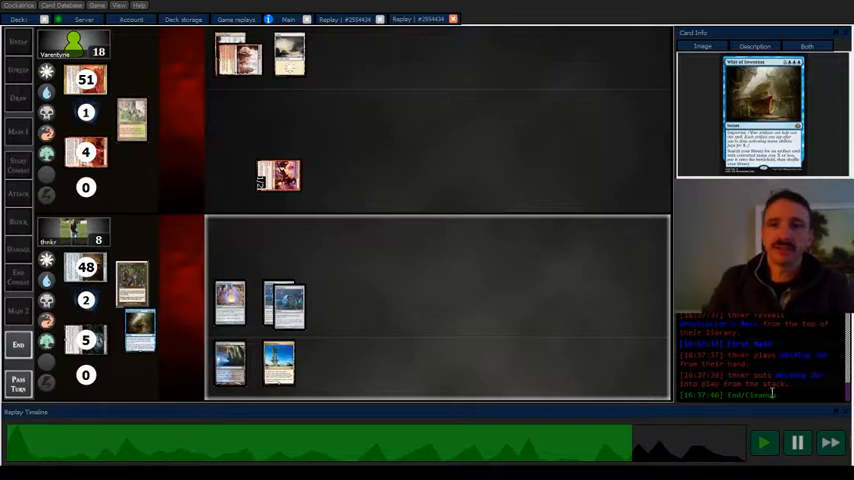
click(796, 442)
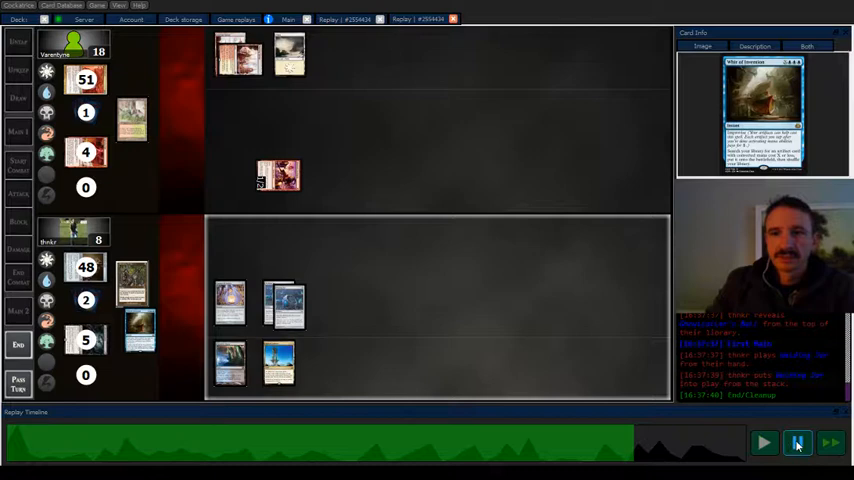
click(796, 444)
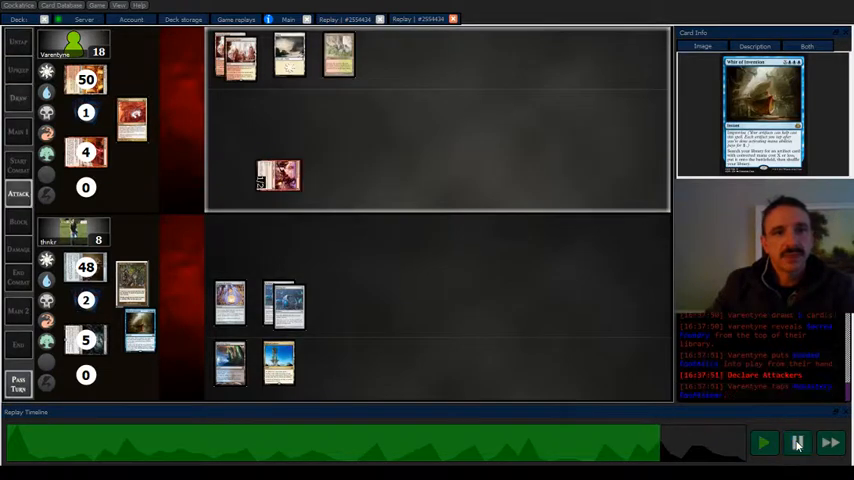
click(796, 444)
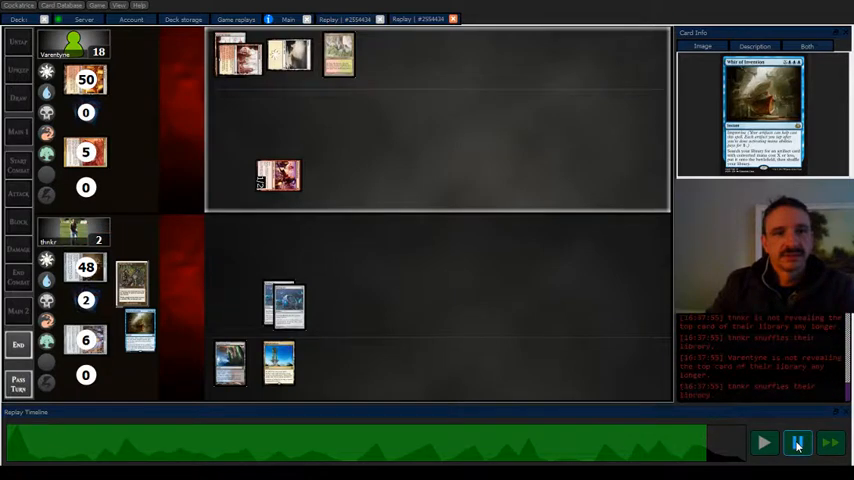
click(796, 442)
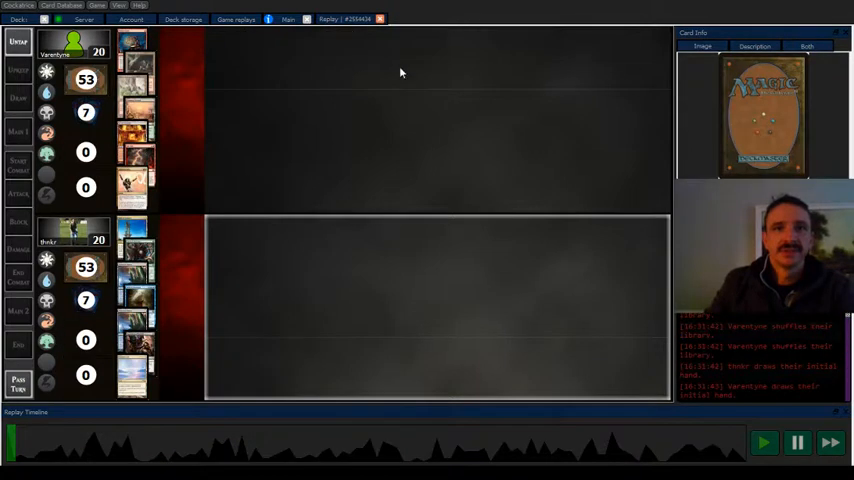
mouse_move(460, 228)
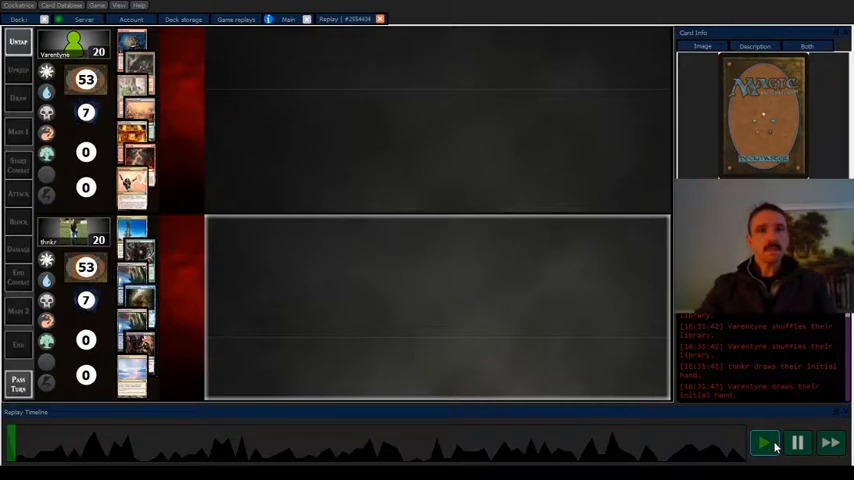
Step: Continue the replay into the fresh game with both players at 20 life
click(796, 442)
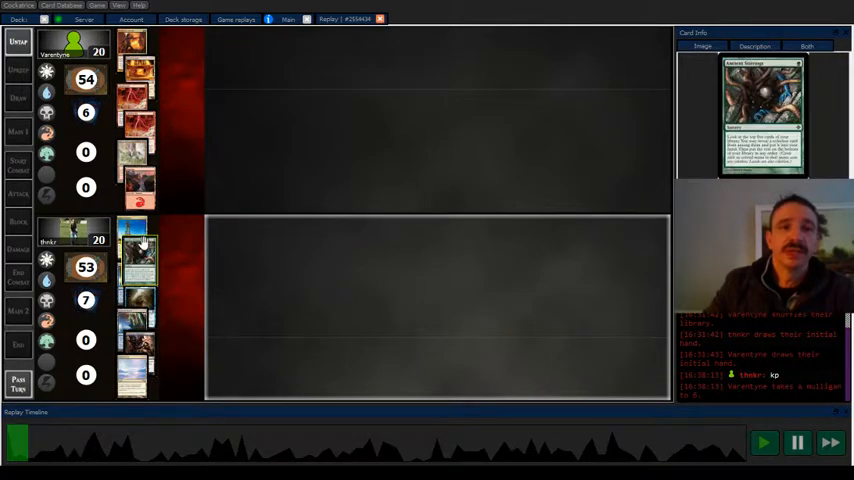
Step: Play through the new game's opening turns until life totals read 17 versus 15
click(796, 442)
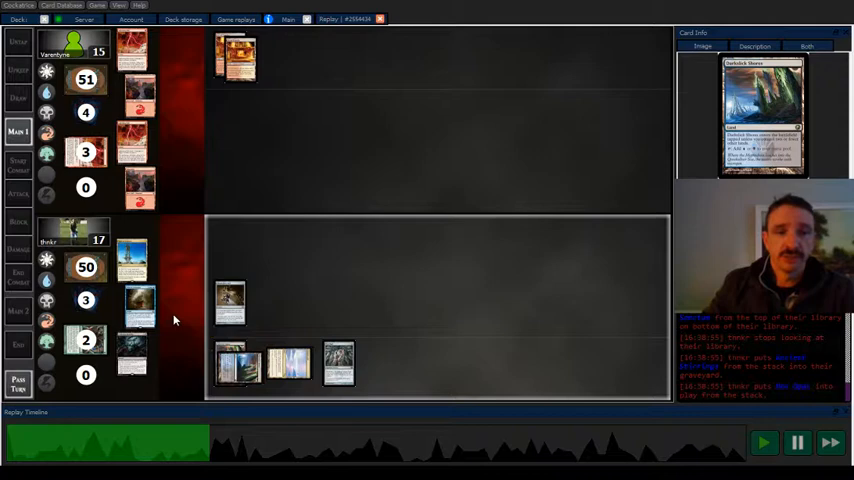
Step: Continue the replay through the next turns to life totals of 14 and 11
click(796, 442)
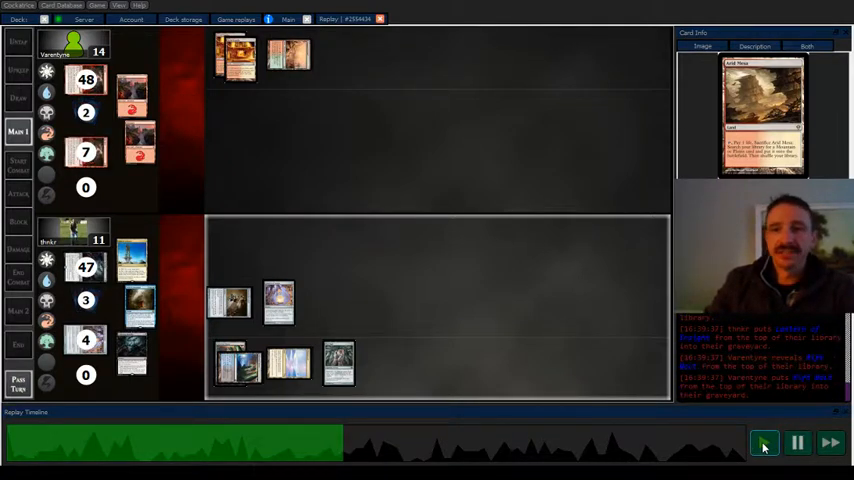
click(796, 442)
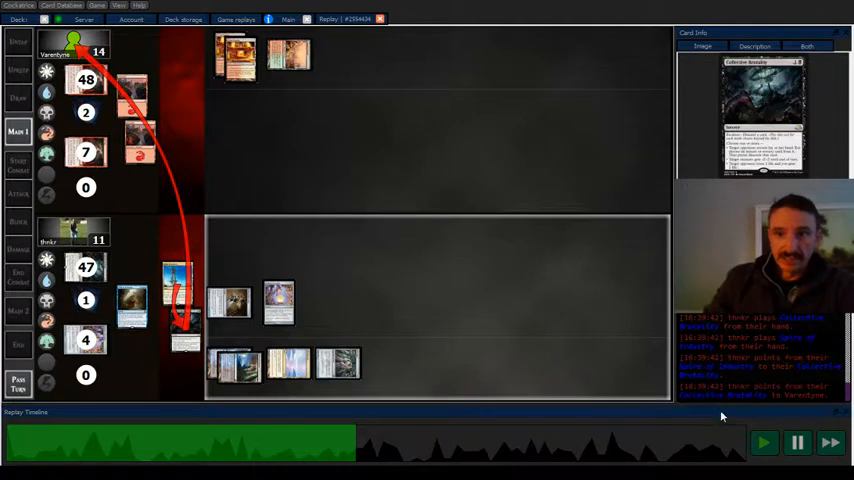
Step: Advance the replay until the bottom player returns to 13 life and a targeting arrow points at the top player
click(798, 442)
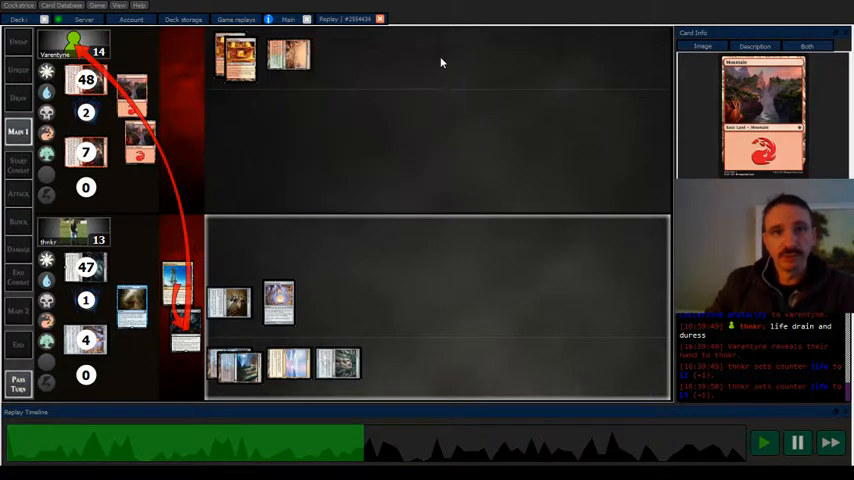
click(796, 442)
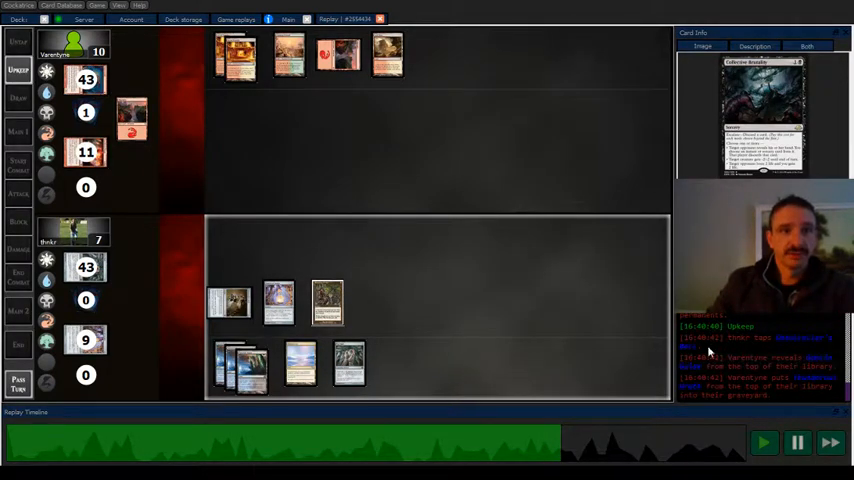
Step: Alternate Play and Pause until the bottom player's board is assembled at 7 life against the top player's 9
click(796, 442)
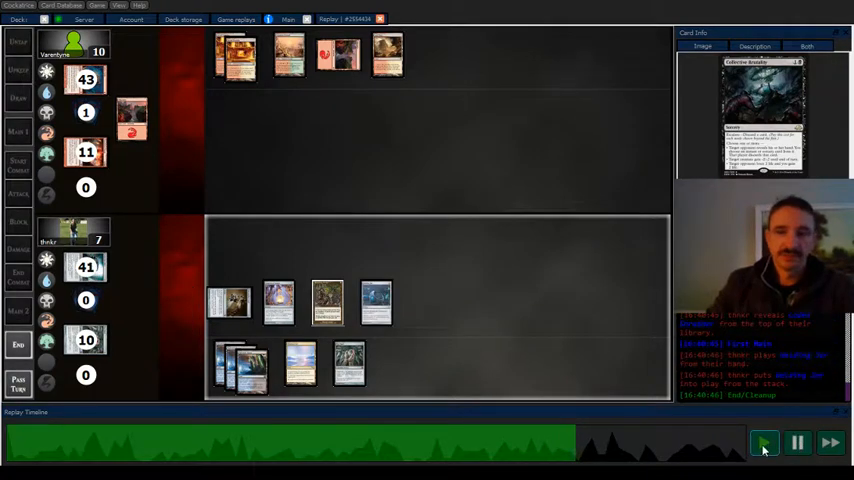
click(764, 444)
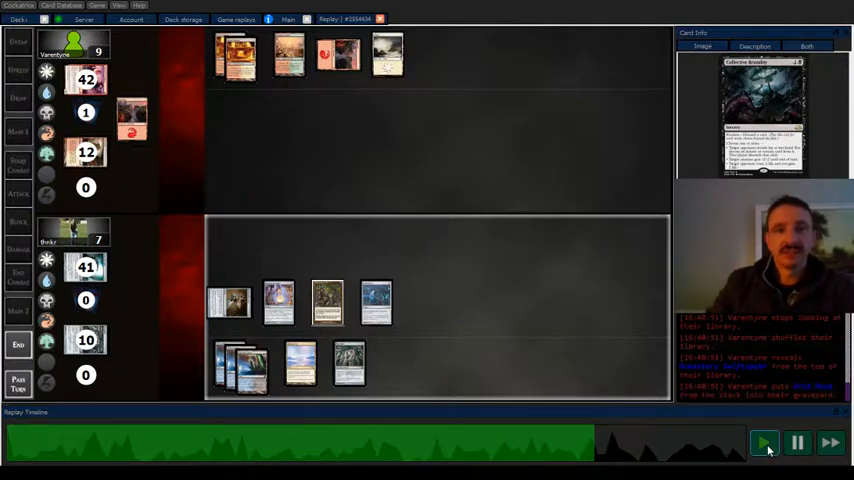
click(798, 442)
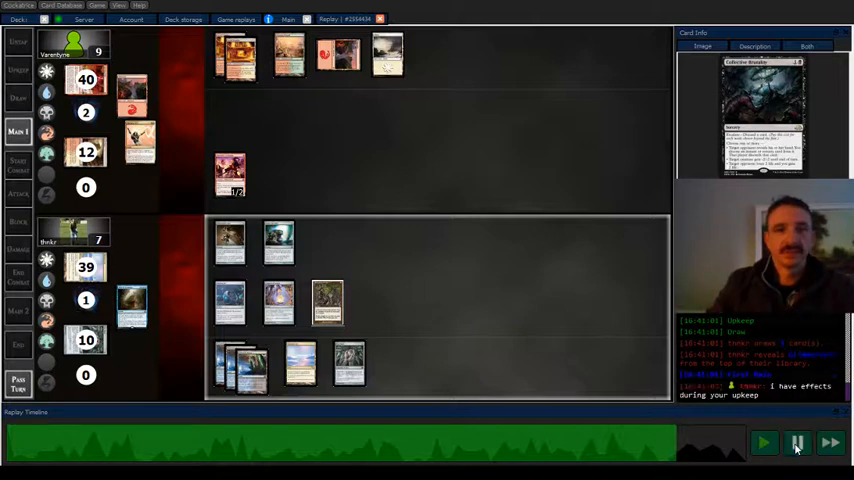
click(764, 442)
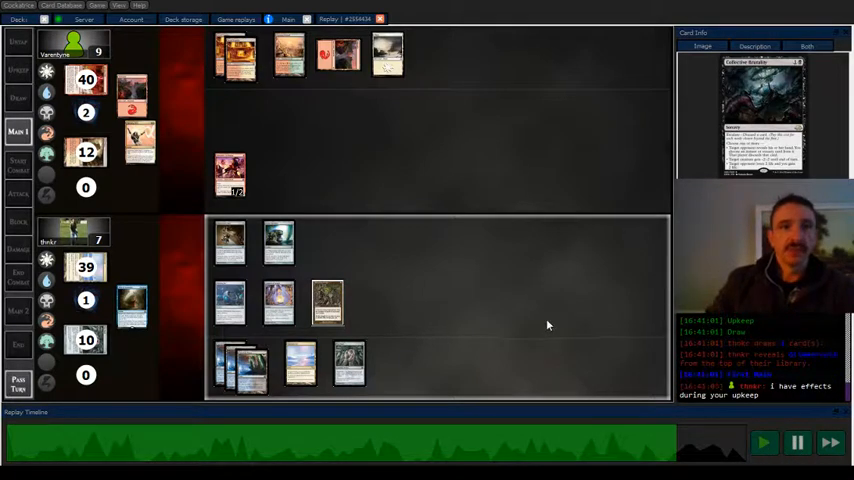